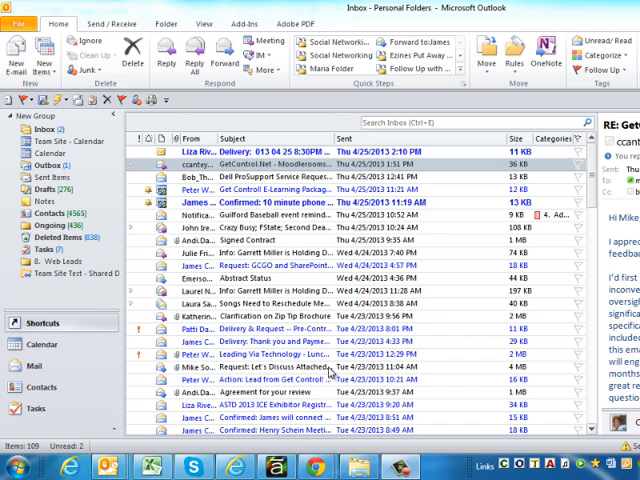
left_click(280, 367)
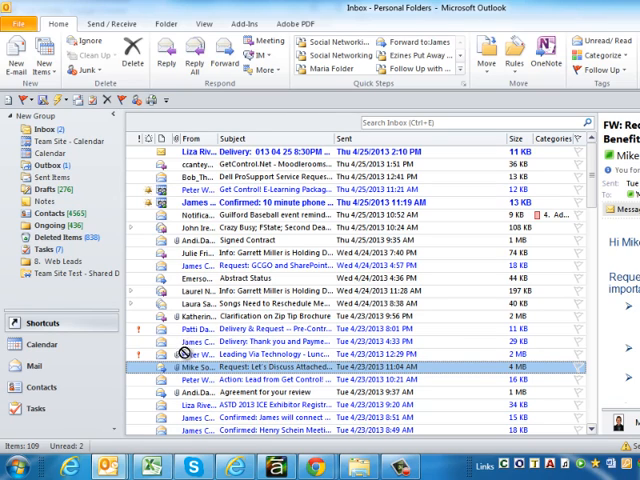
Turn the email into a 4/25/2013 2:30–3:00 PM appointment and invite attendees.
left_click(42, 344)
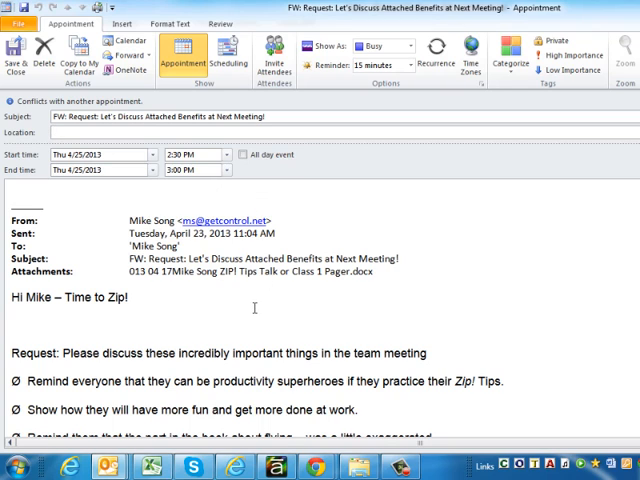
mouse_move(296, 305)
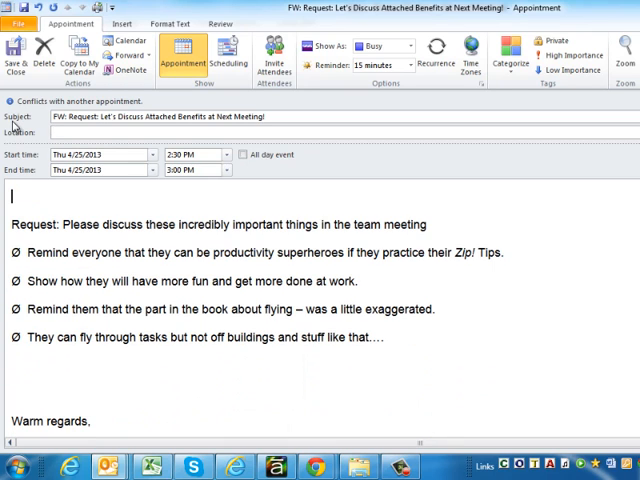
mouse_move(273, 55)
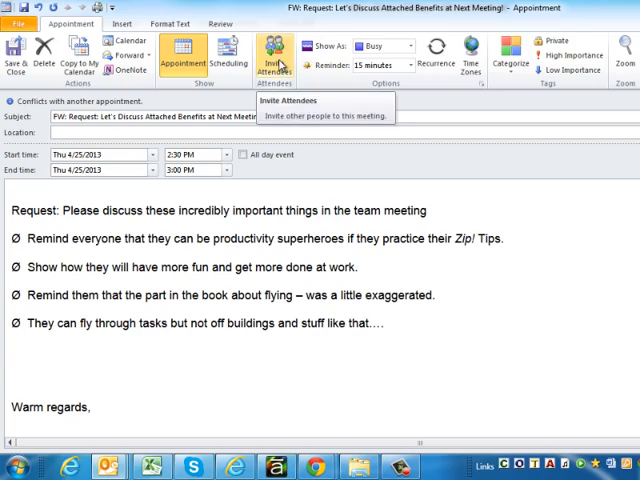
left_click(273, 54)
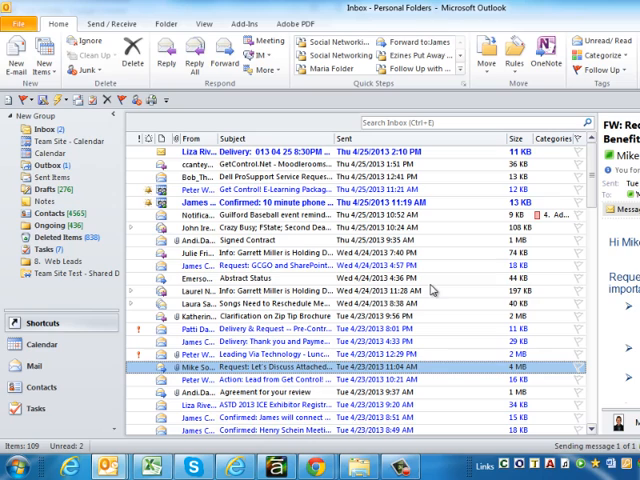
mouse_move(436, 291)
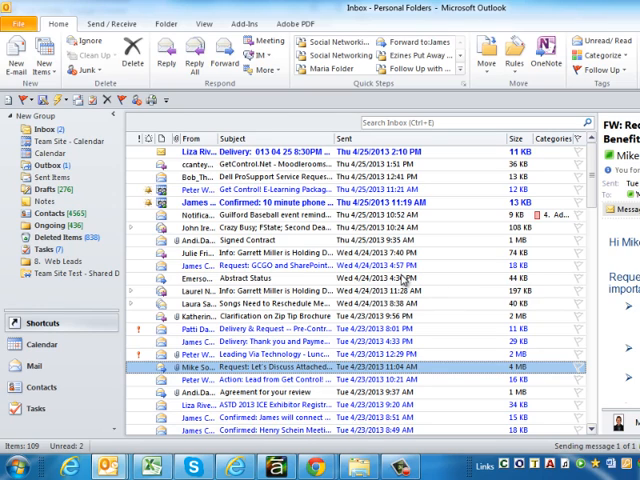
mouse_move(238, 403)
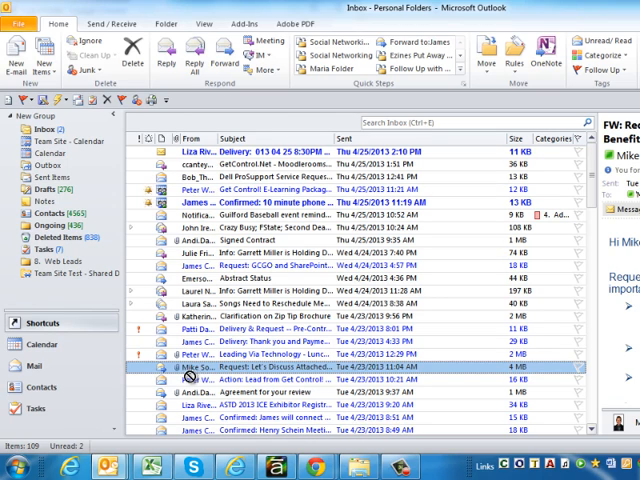
left_click(33, 408)
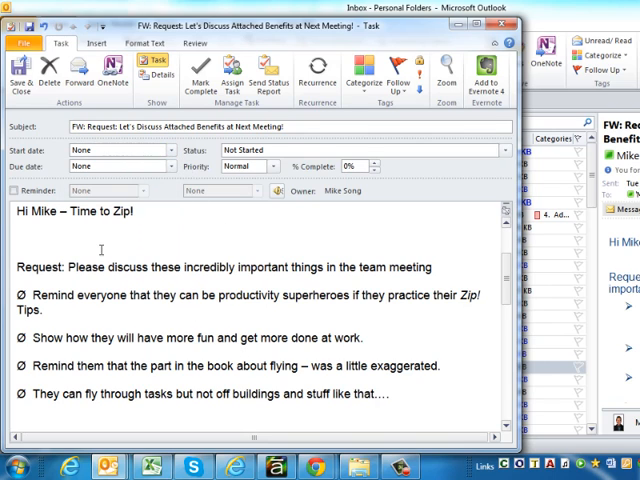
scroll("down", 3)
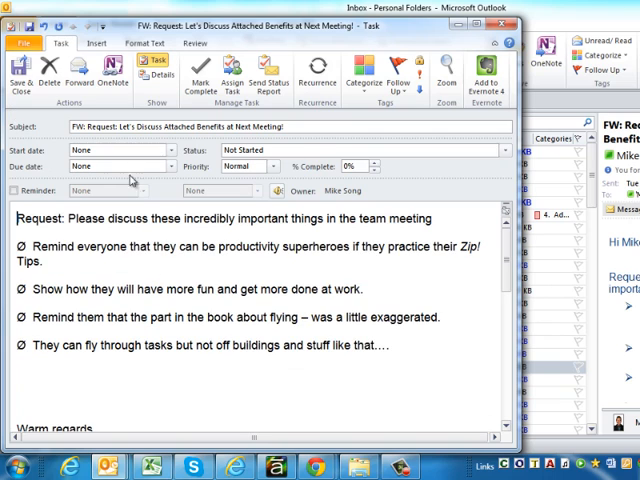
mouse_move(236, 72)
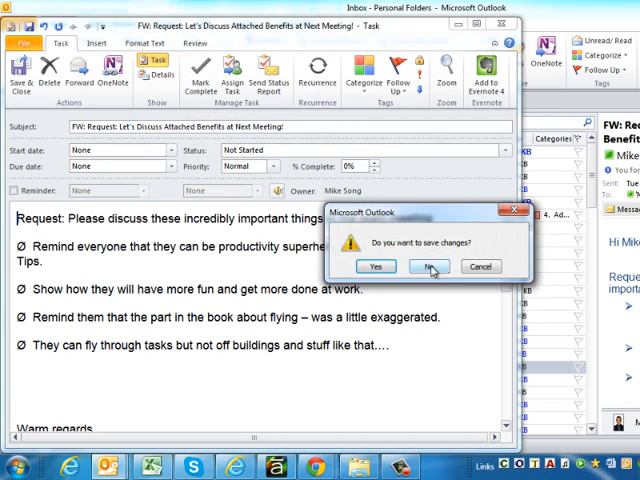
left_click(430, 266)
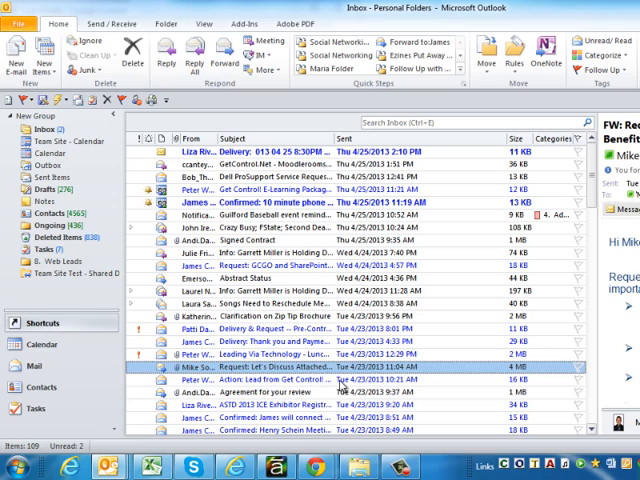
mouse_move(340, 378)
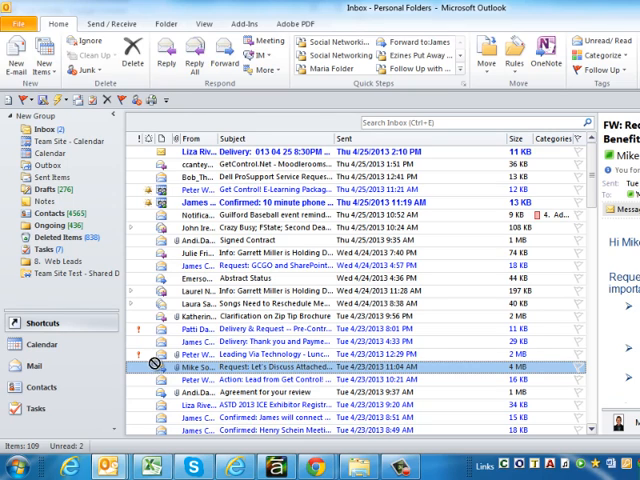
left_click(35, 387)
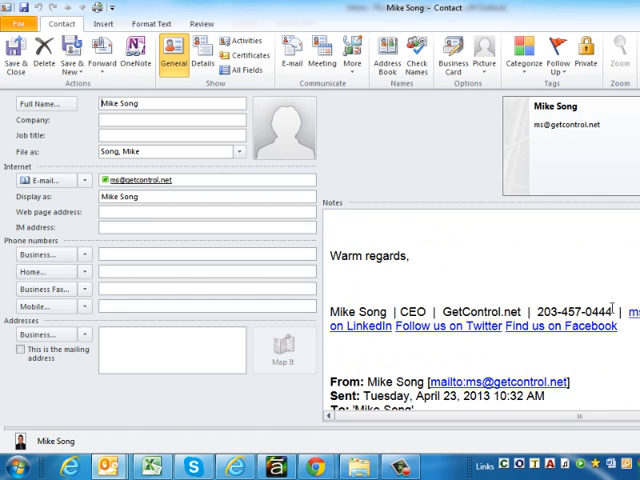
double_click(578, 311)
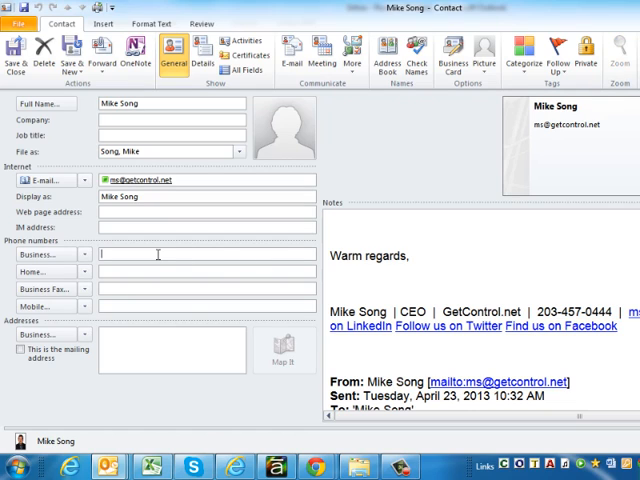
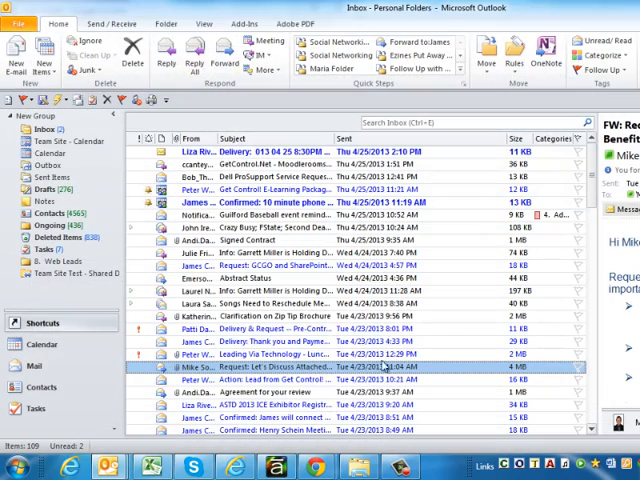
Scroll the Navigation Pane toward Calendar to copy the email as an appointment.
scroll("down", 3)
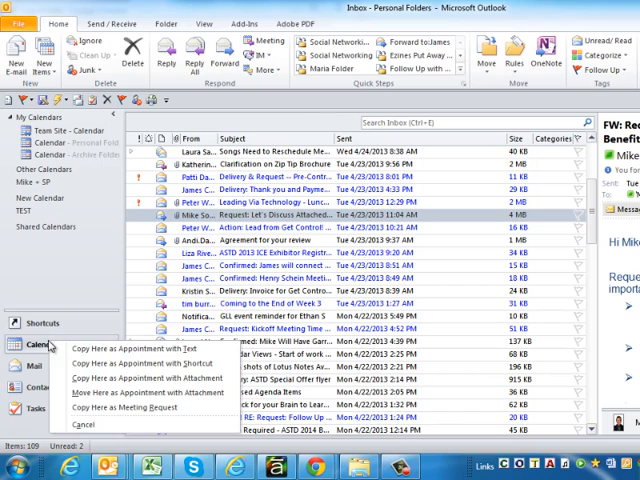
mouse_move(135, 381)
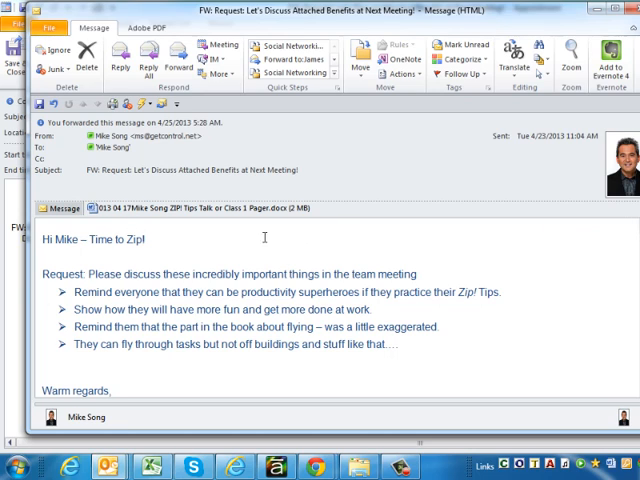
mouse_move(168, 218)
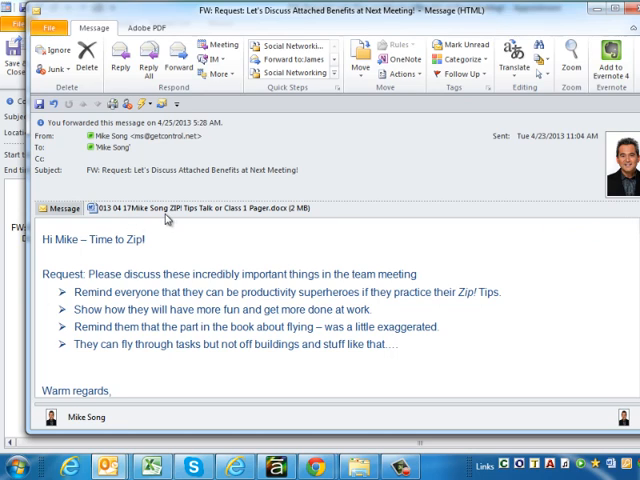